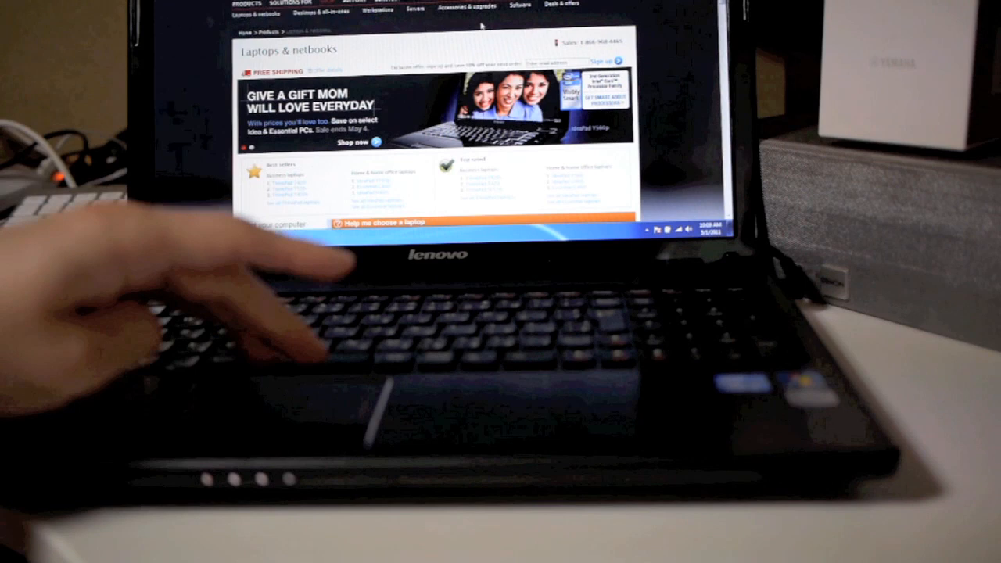
scroll(down, 3)
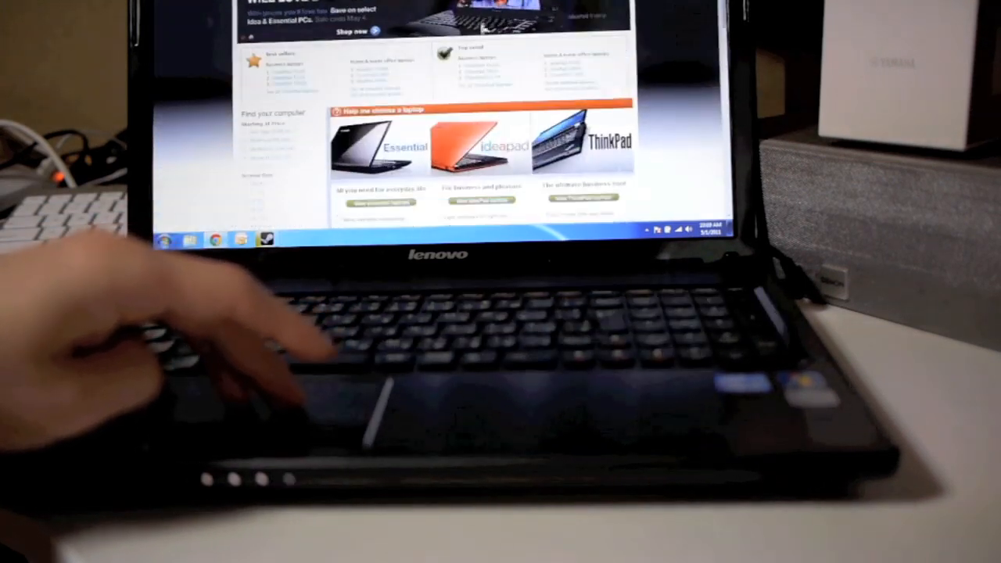